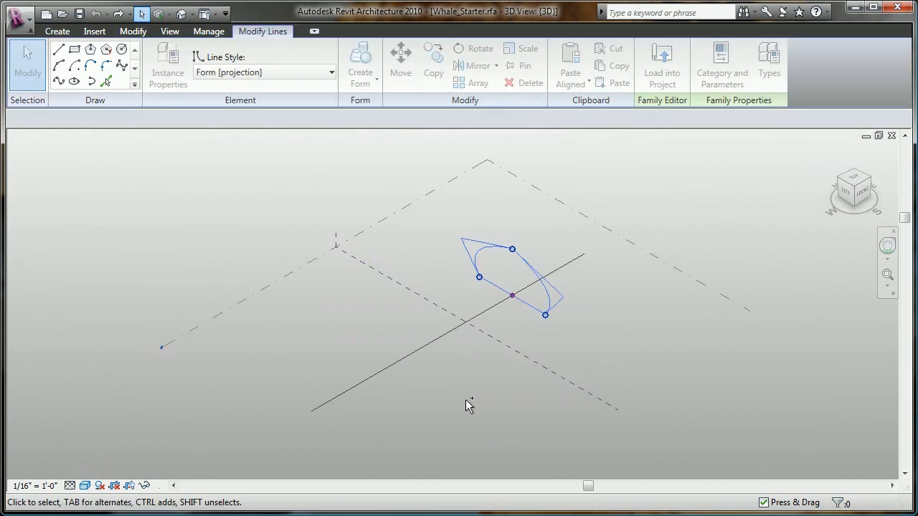
Extrude the curved profile along its path line into a solid whale body form.
click(360, 64)
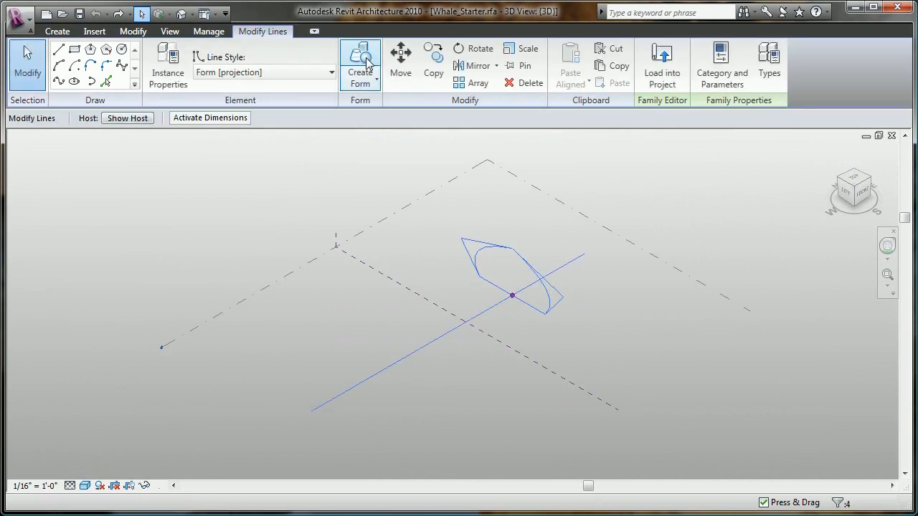
click(360, 63)
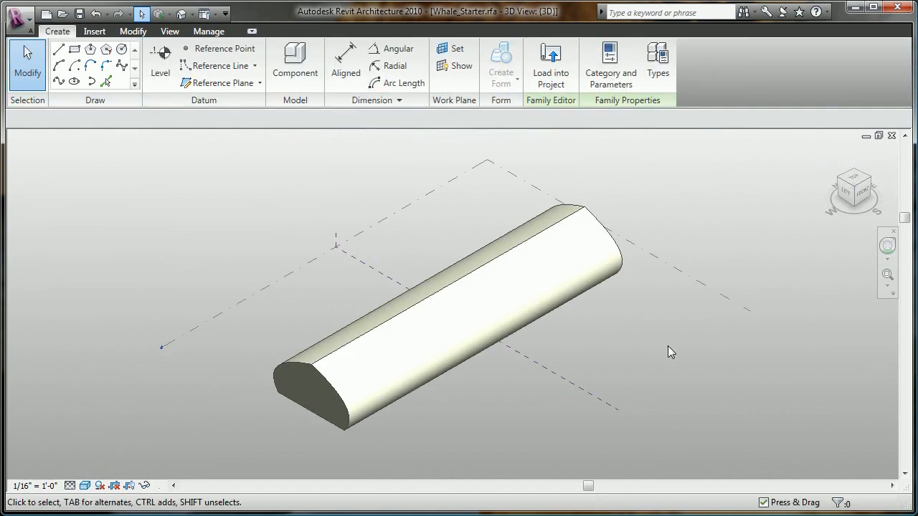
mouse_move(700, 351)
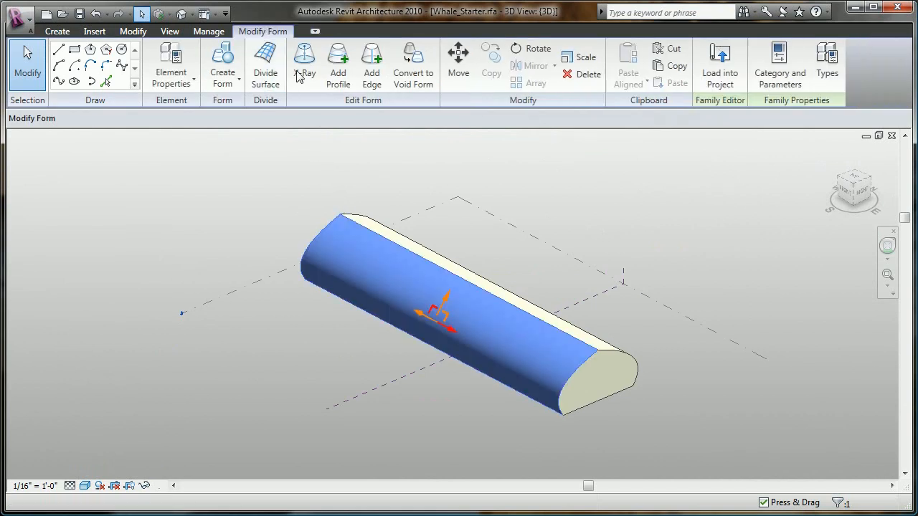
Turn on X-Ray and drag profile points up and down to make the top edge wavy.
click(304, 64)
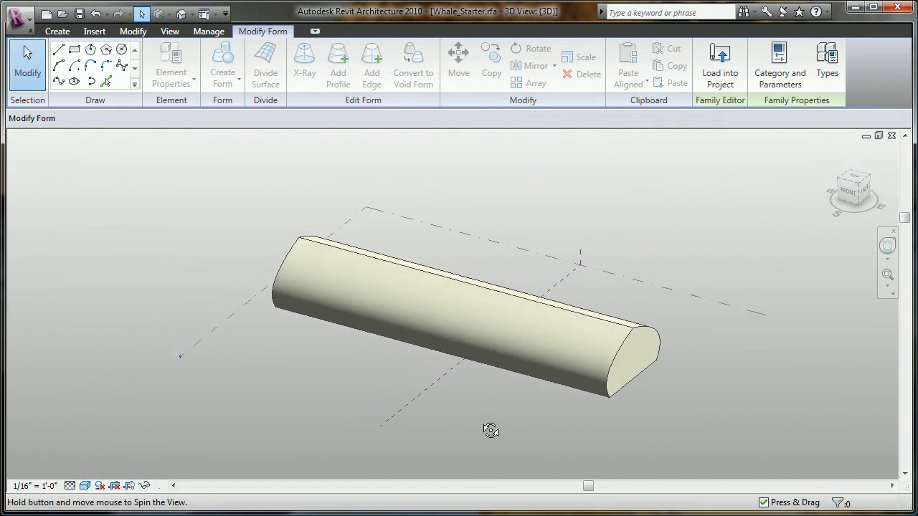
click(466, 316)
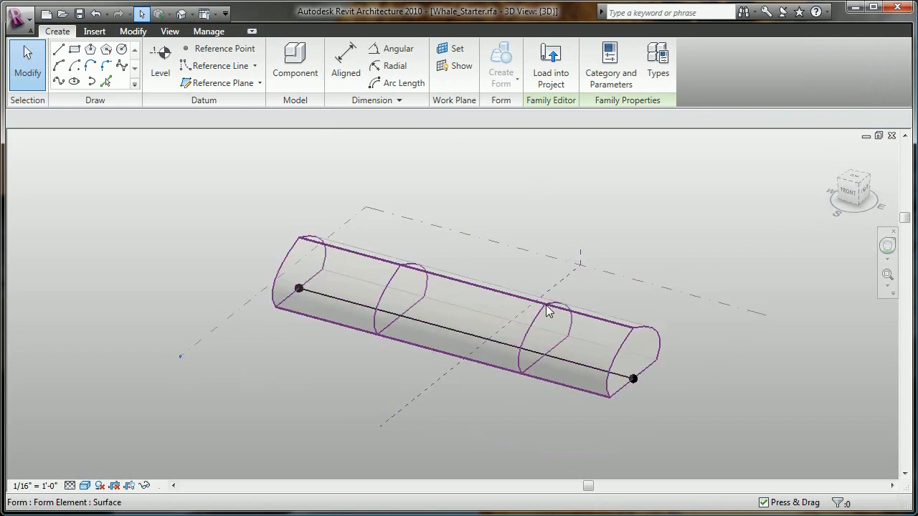
click(549, 301)
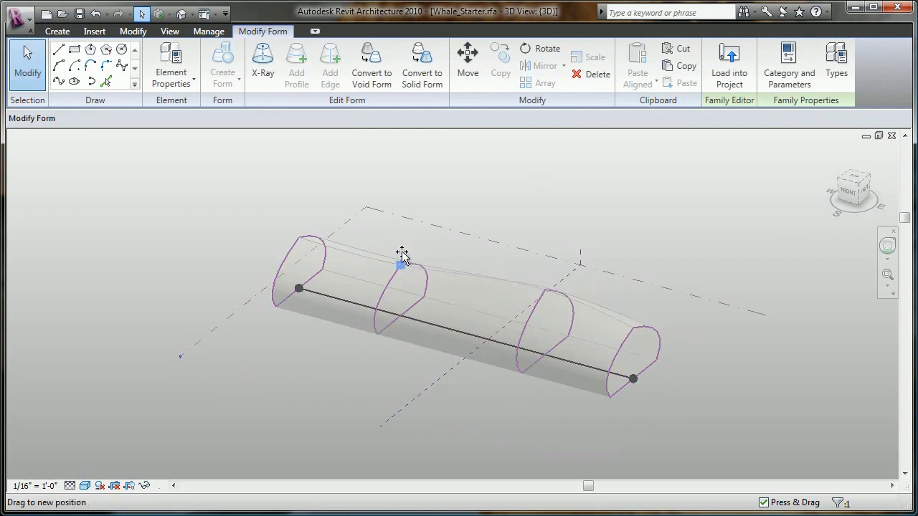
click(398, 263)
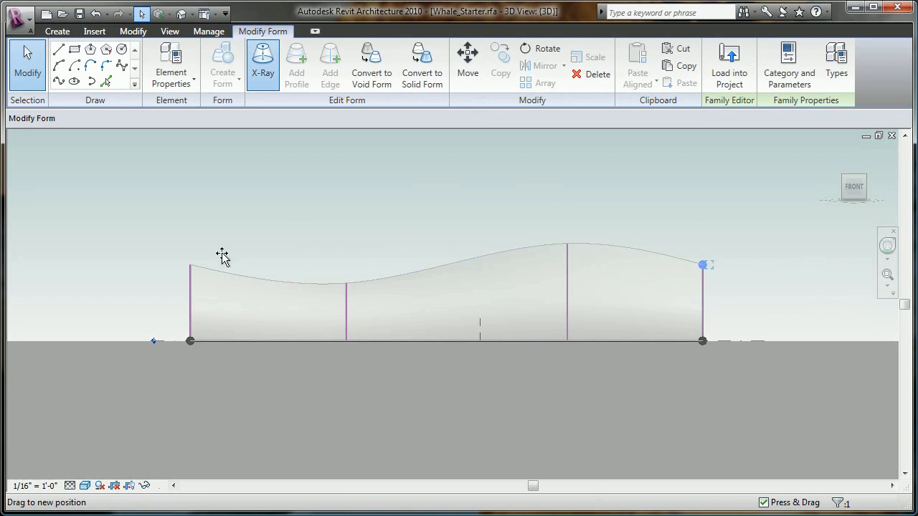
click(190, 260)
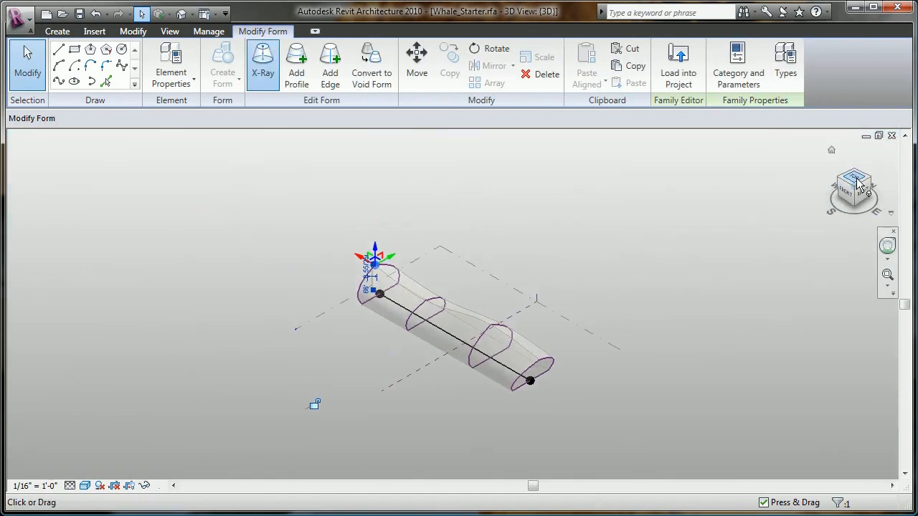
From the Top view, drag profile edges sideways so the body narrows and swells.
click(853, 185)
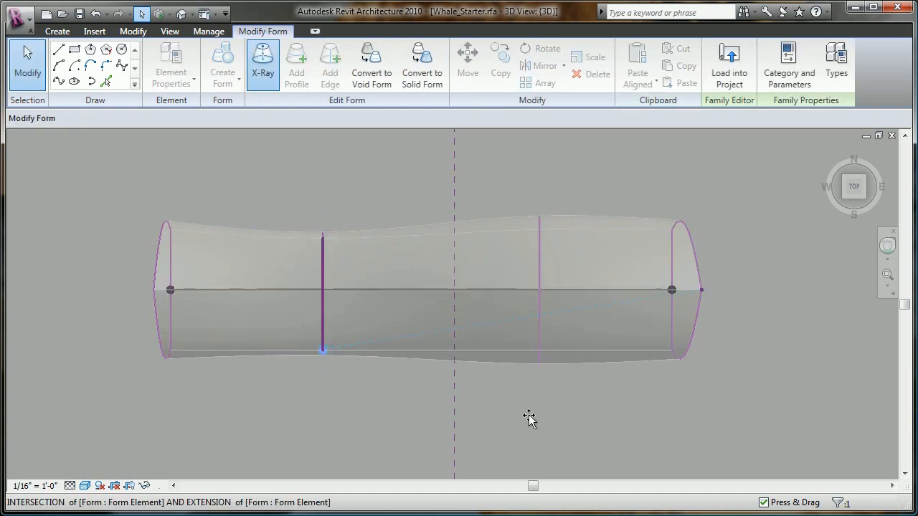
click(322, 352)
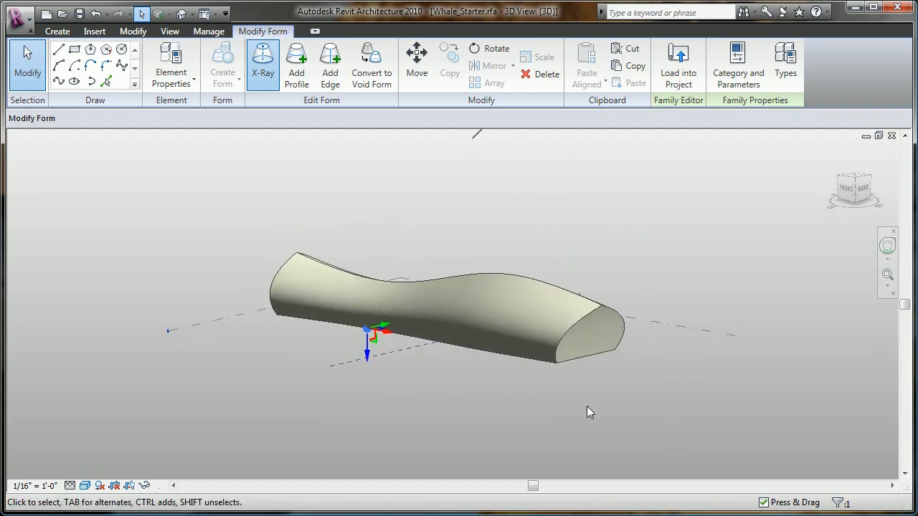
Divide the whale's curved surface with U Grid Number 36 and V Grid Number 12.
click(387, 294)
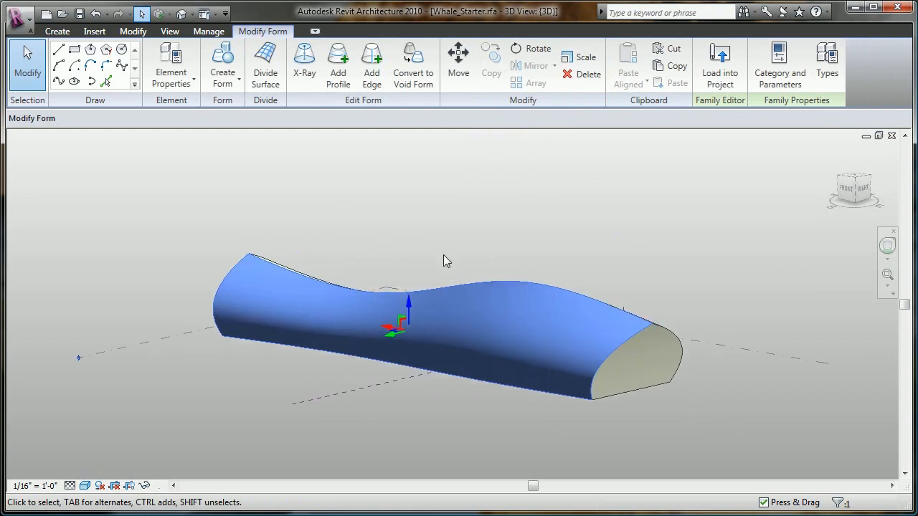
mouse_move(266, 63)
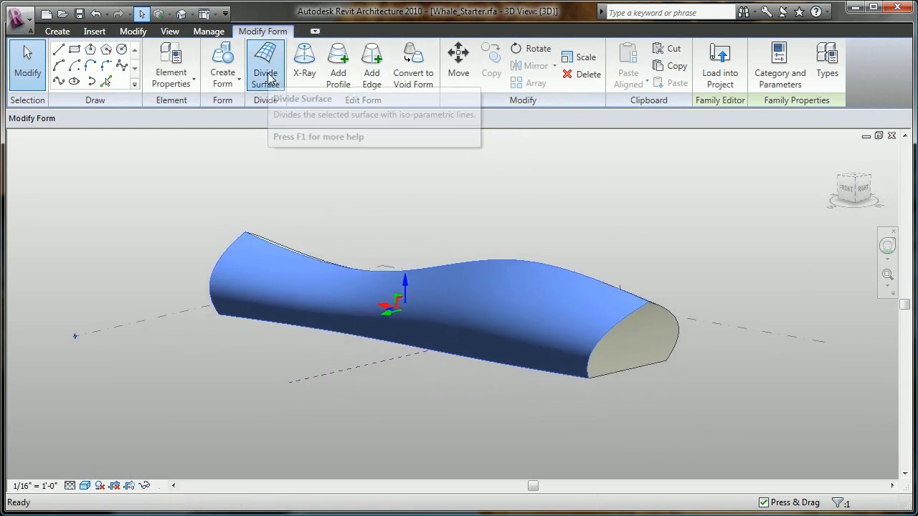
click(265, 63)
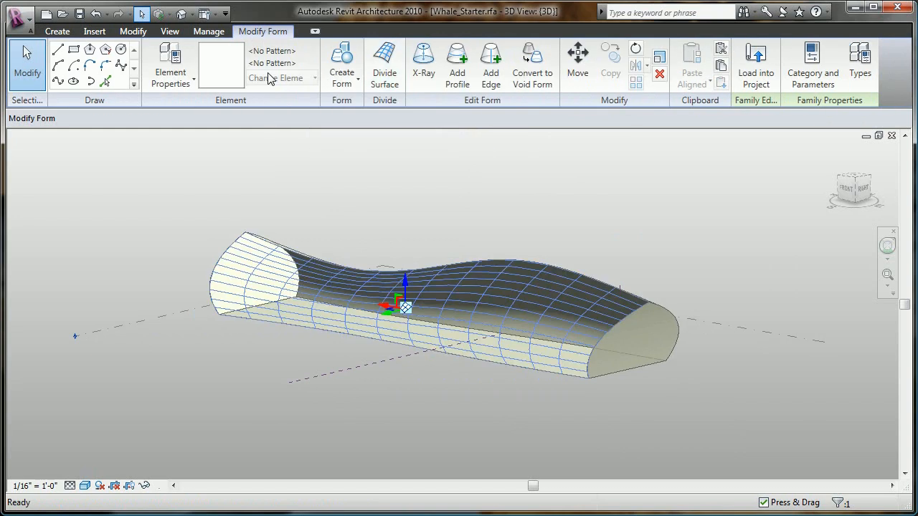
click(385, 65)
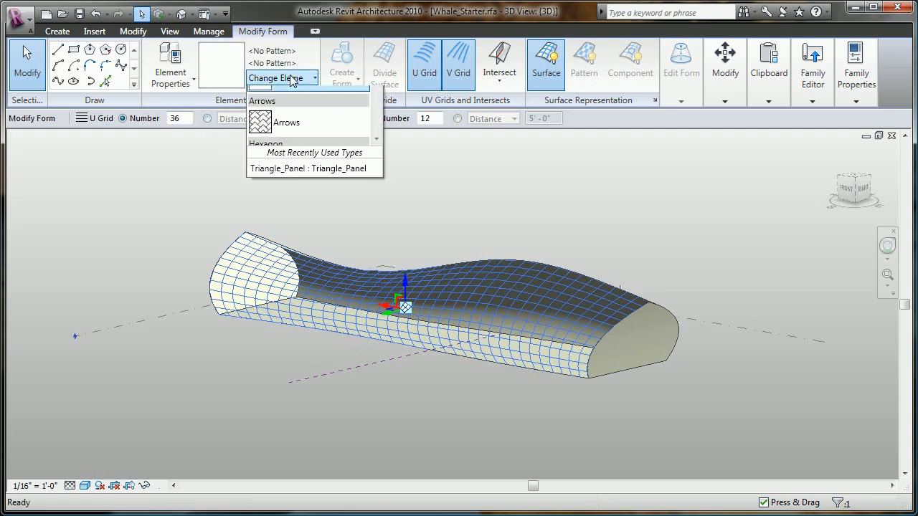
Apply the Triangle_Panel pattern to the divided surface and open the Triangle_Panel family.
click(308, 168)
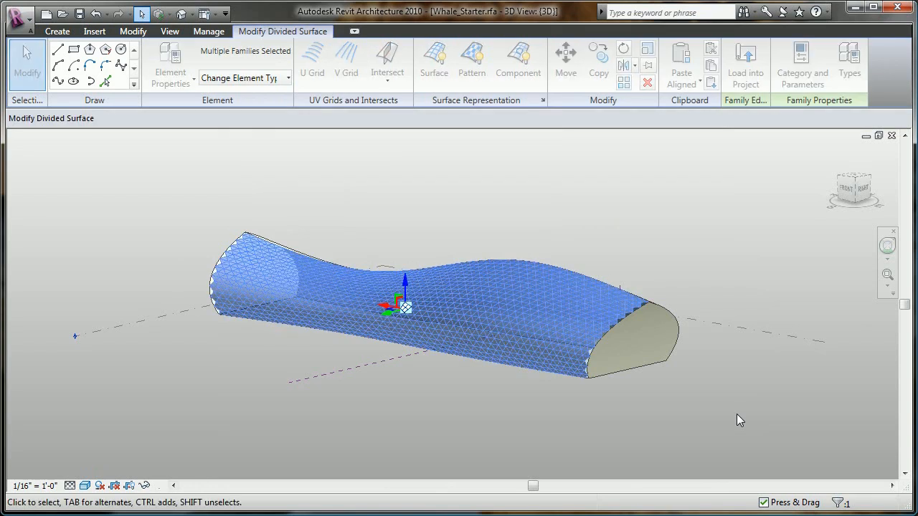
click(471, 63)
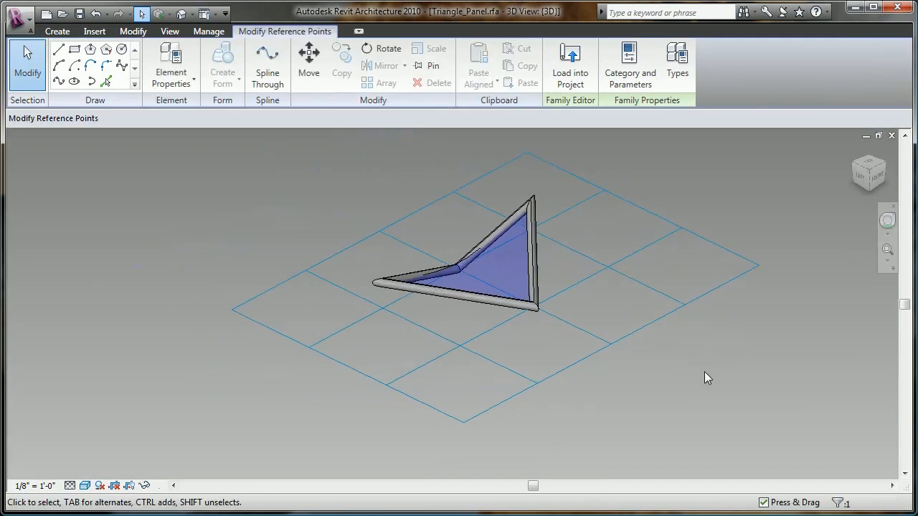
mouse_move(568, 57)
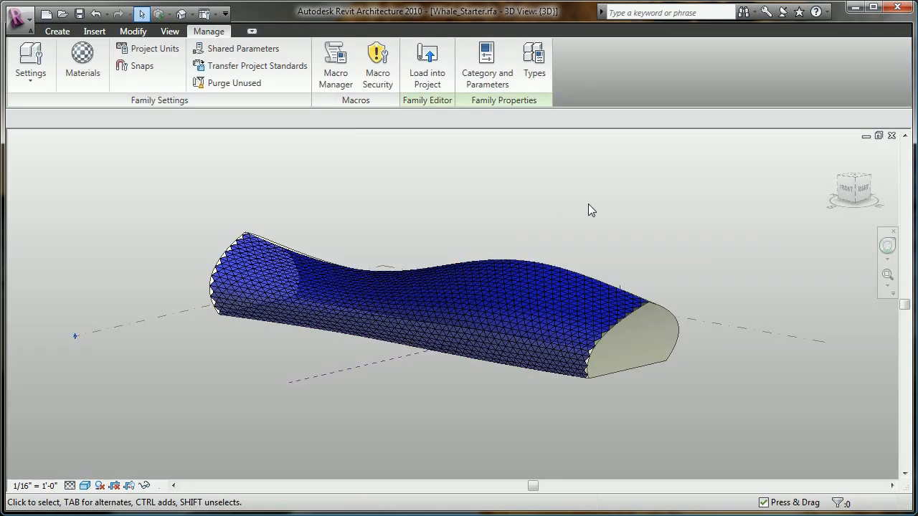
Change the surface pattern to the Triangle (Triangle_Panel) component type.
click(395, 309)
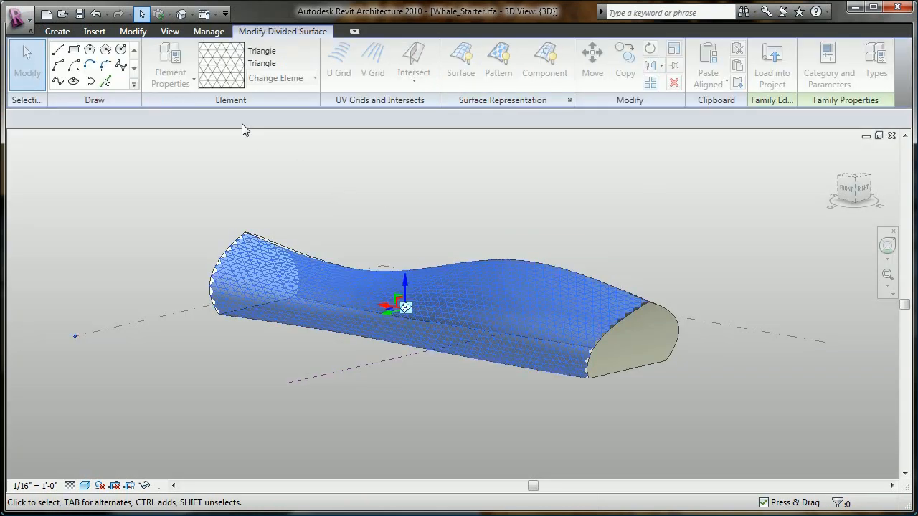
click(313, 78)
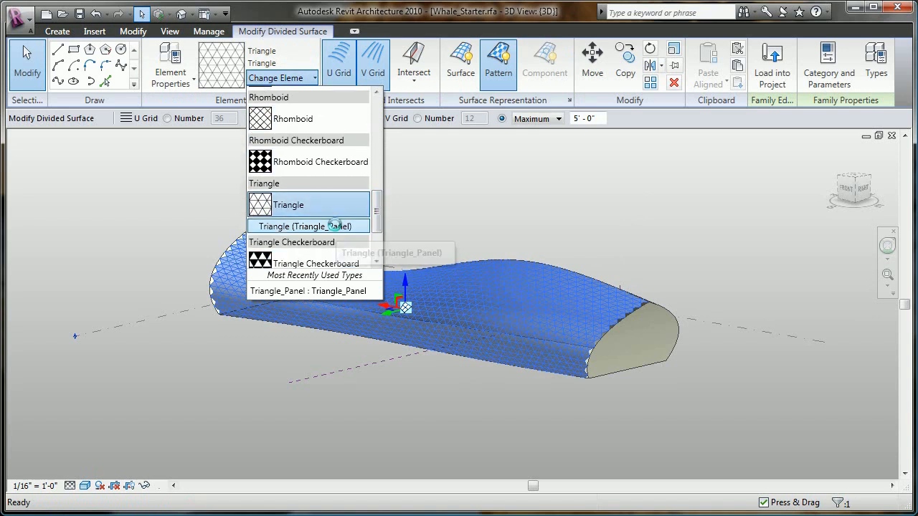
click(309, 226)
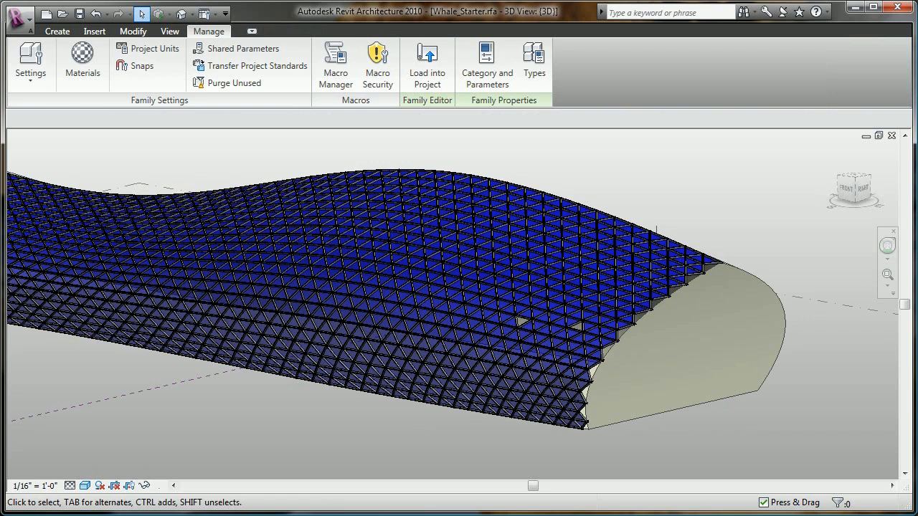
click(56, 31)
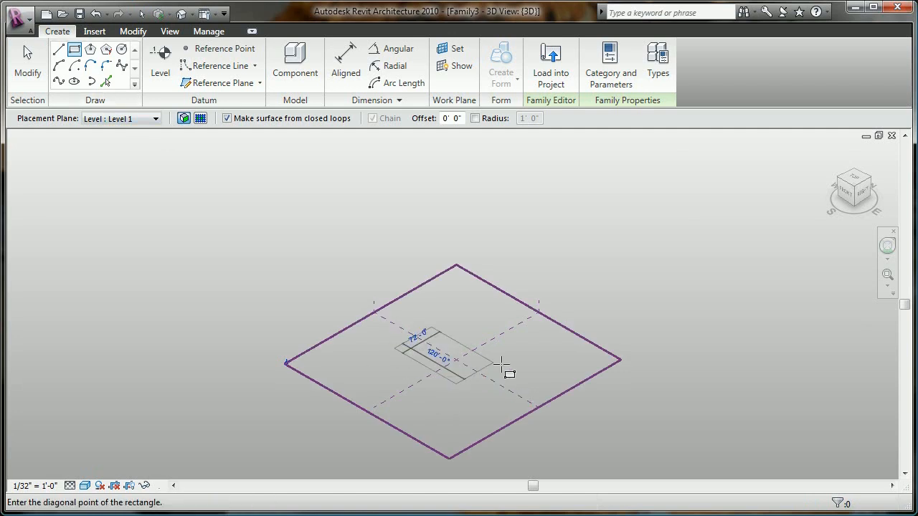
Finish sketching the rectangle on Level 1 for the tower base.
click(500, 368)
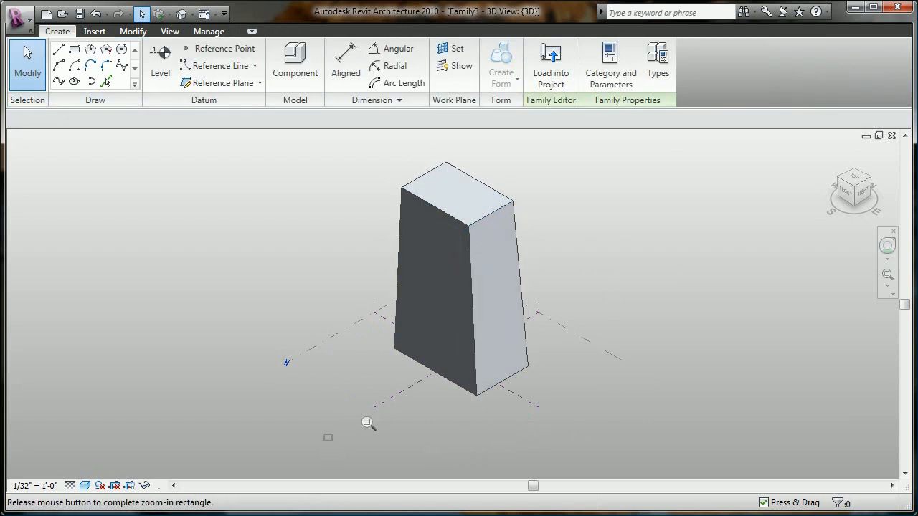
Zoom in on the tower and set its second width dimension to 200 feet.
drag(328, 438, 367, 423)
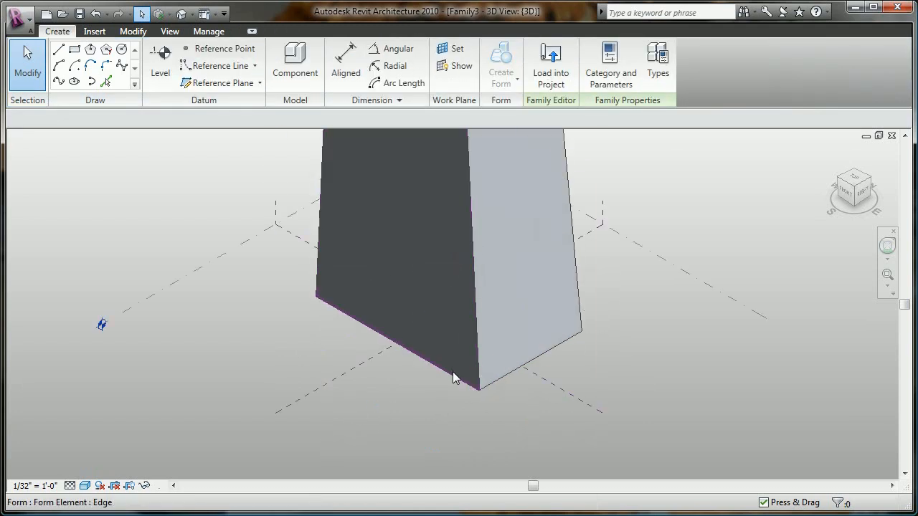
click(456, 379)
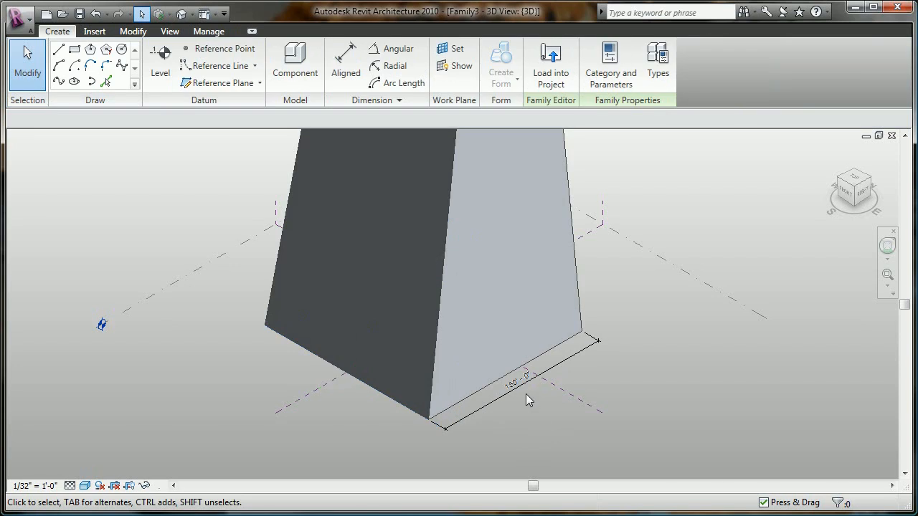
click(516, 283)
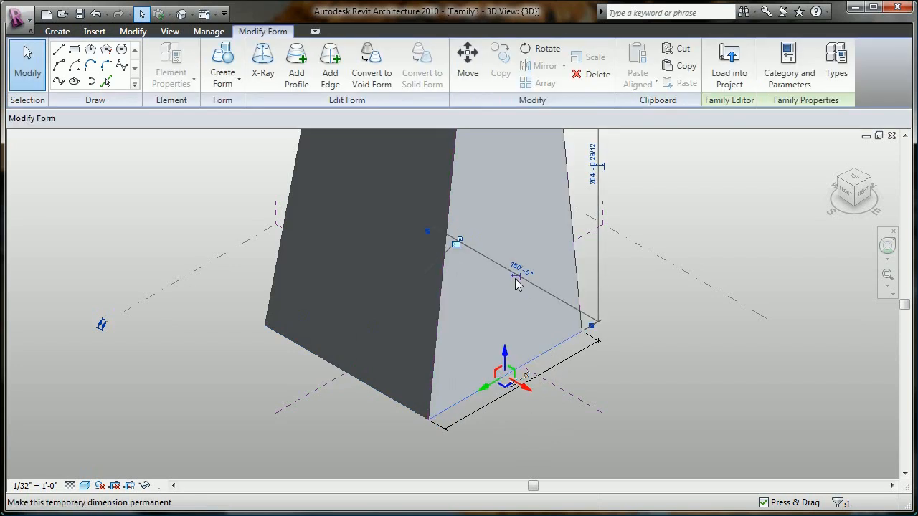
click(522, 273)
text(200)
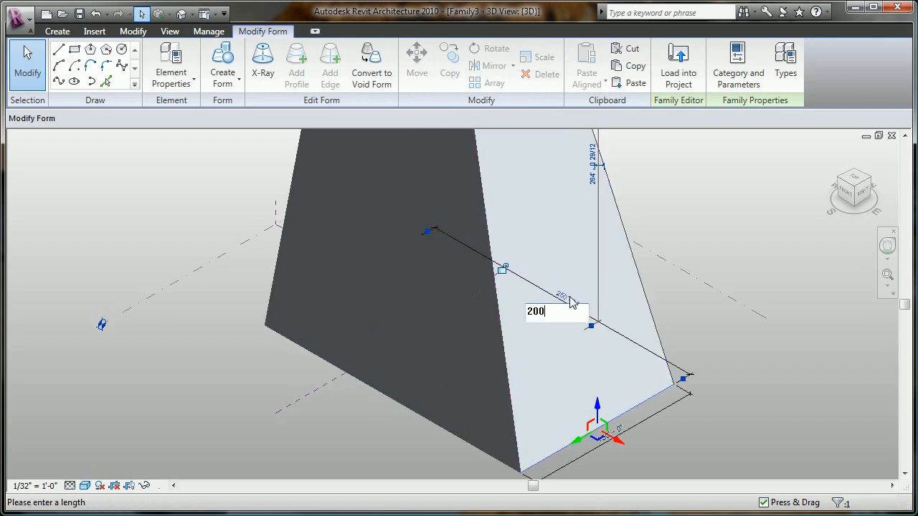
key(Return)
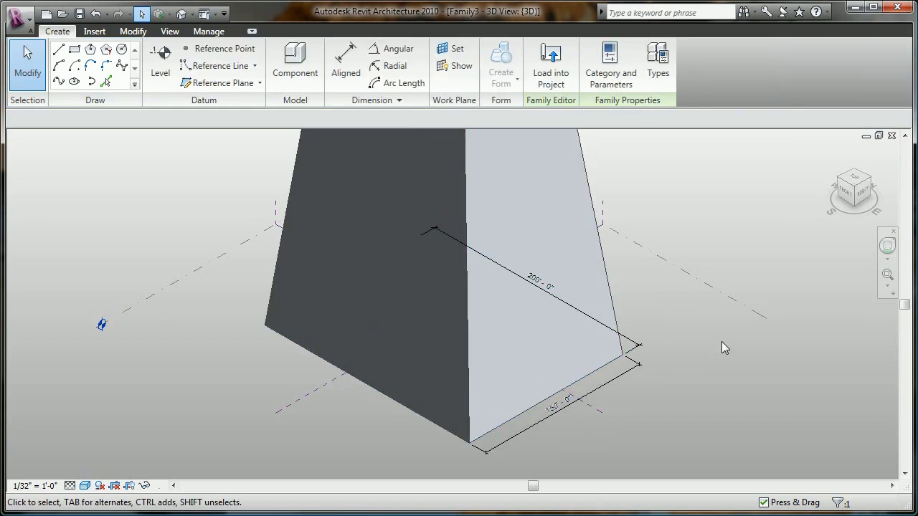
Label the 150-foot dimension as parameter a and the 200-foot dimension as b.
click(567, 401)
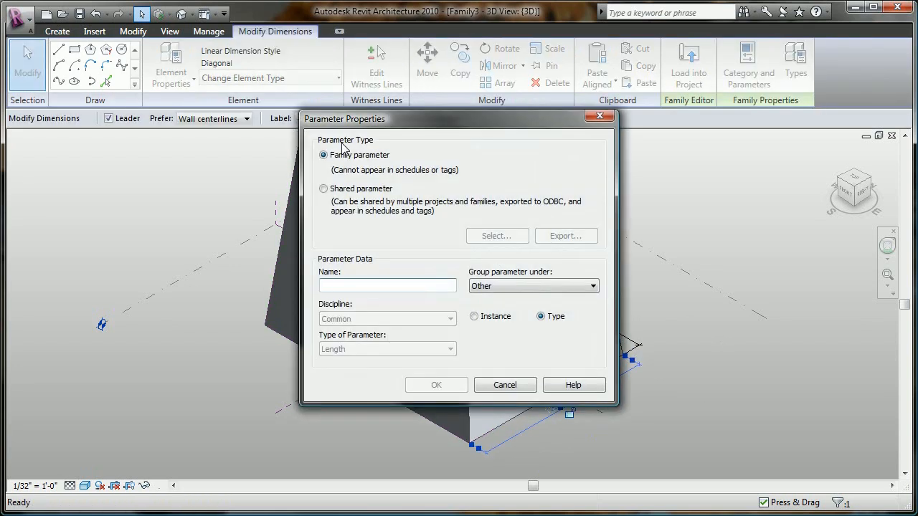
click(505, 385)
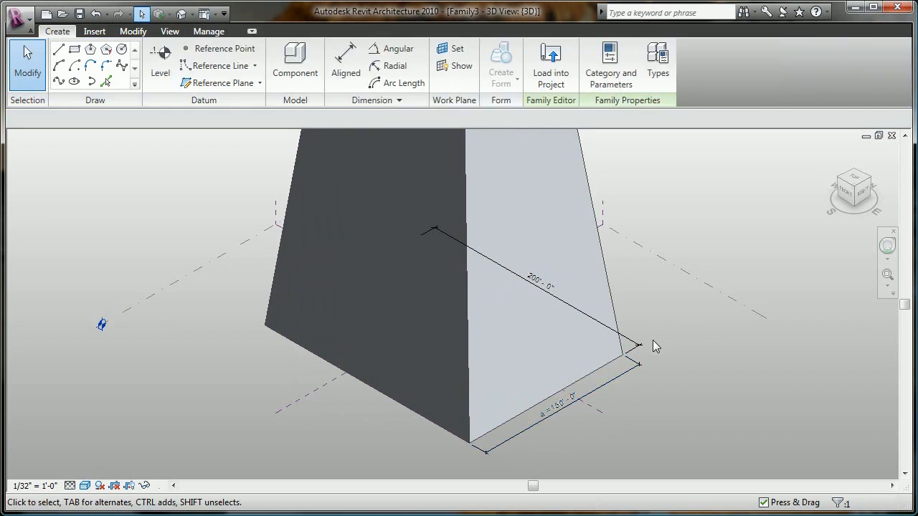
click(537, 287)
text(b)
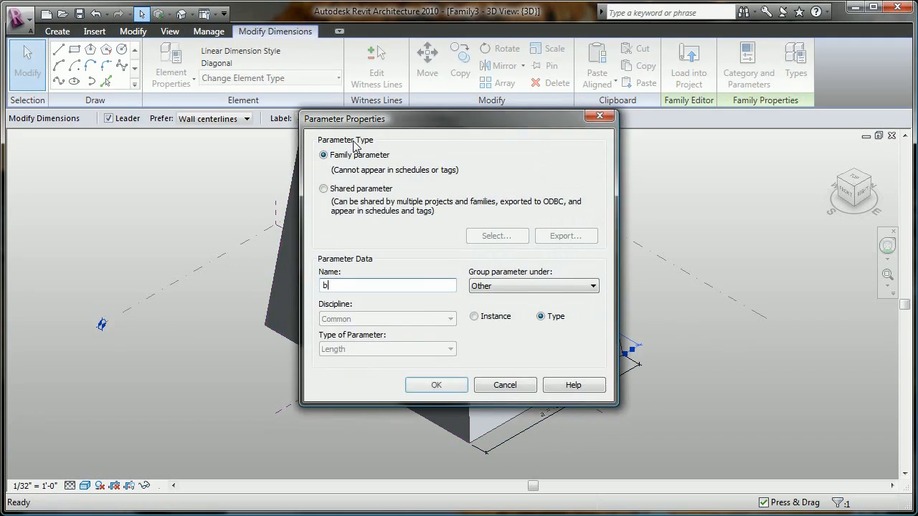
click(436, 385)
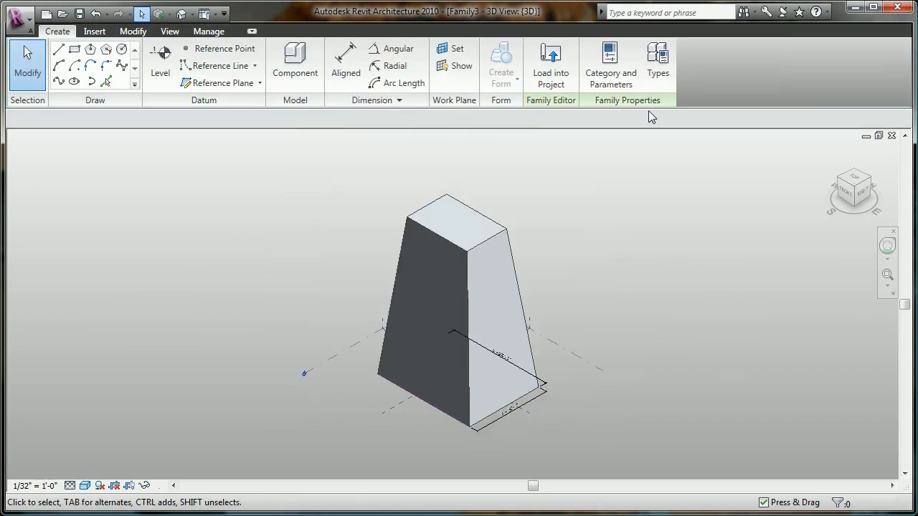
Give parameter b the formula a+50 in Family Types.
click(657, 63)
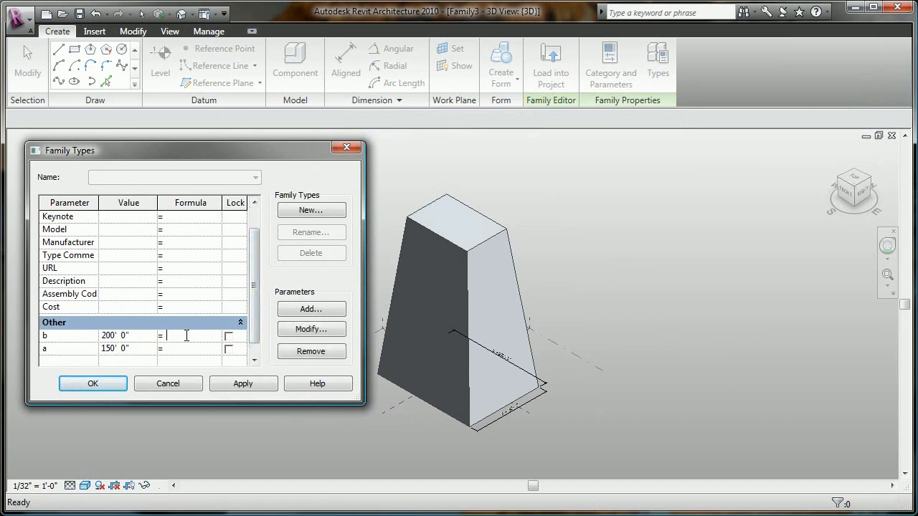
text(a+50)
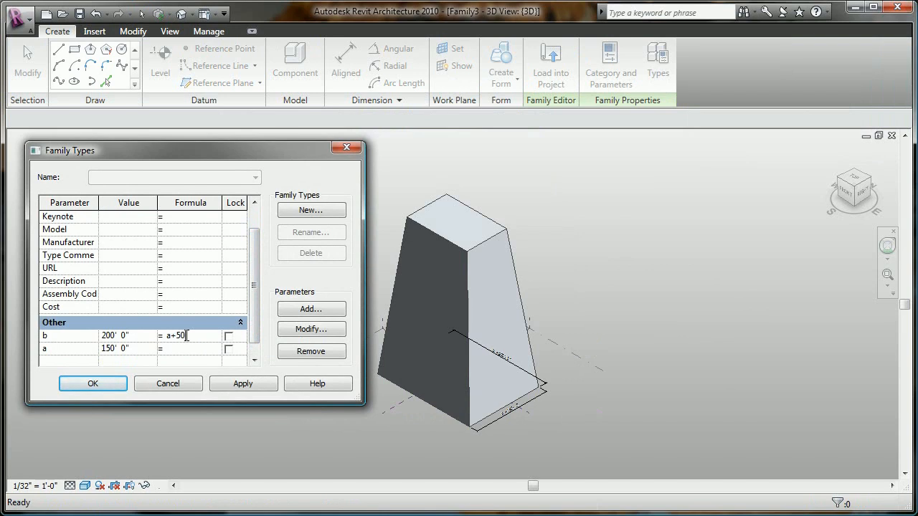
click(243, 383)
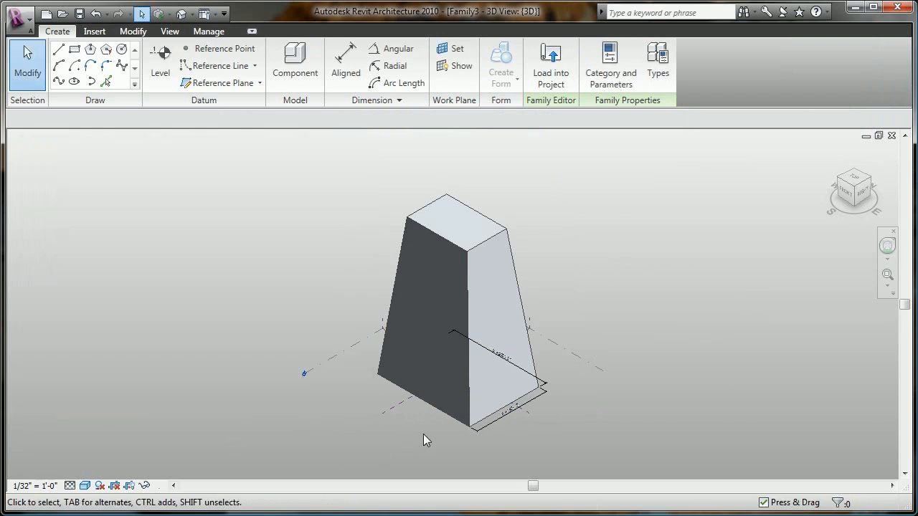
Drag the mass base edge to confirm the form follows the formula.
click(444, 323)
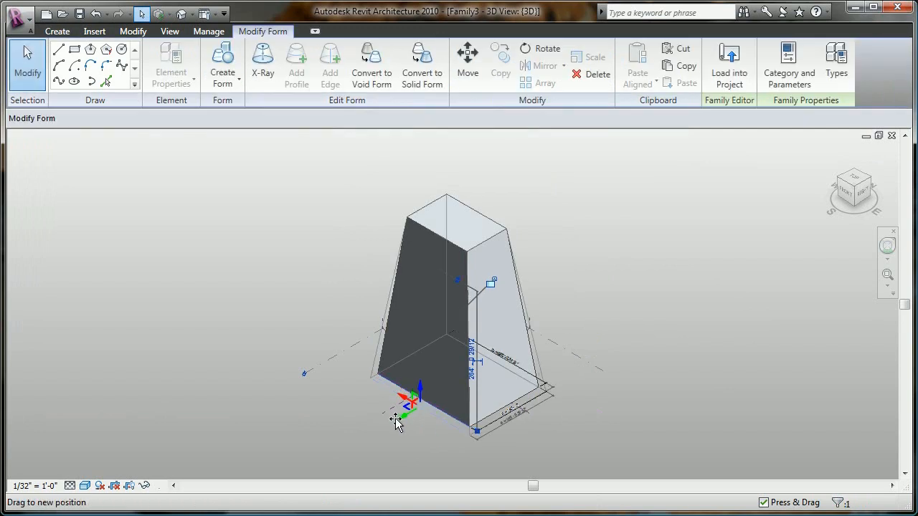
drag(398, 419, 419, 398)
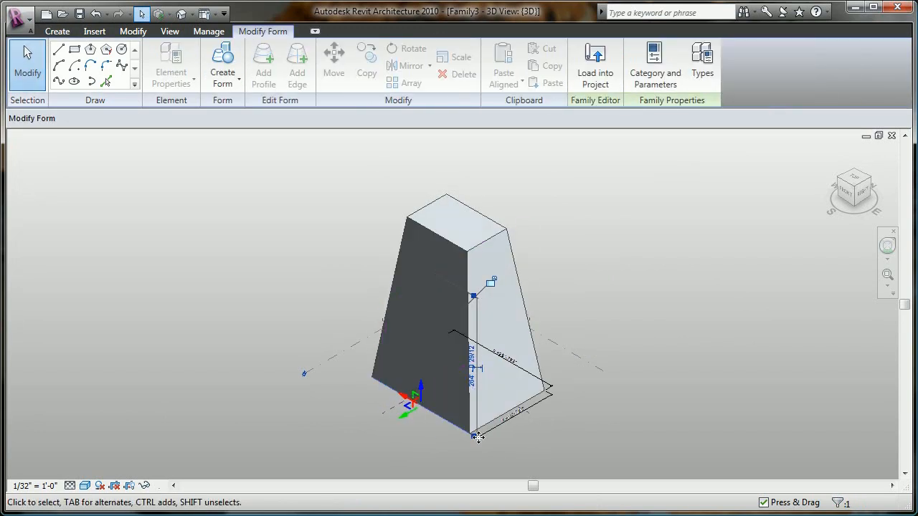
click(452, 211)
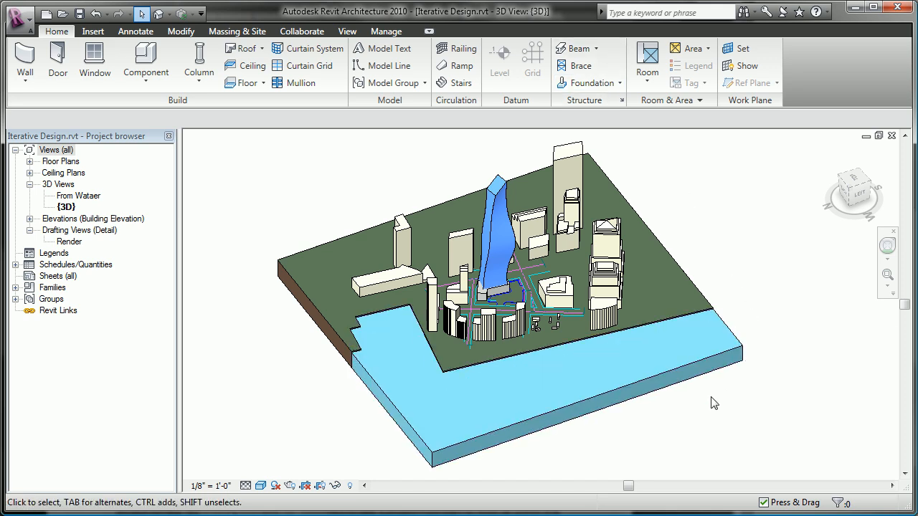
Orbit the city site model and pick the From Wataer 3D view.
drag(715, 402, 713, 374)
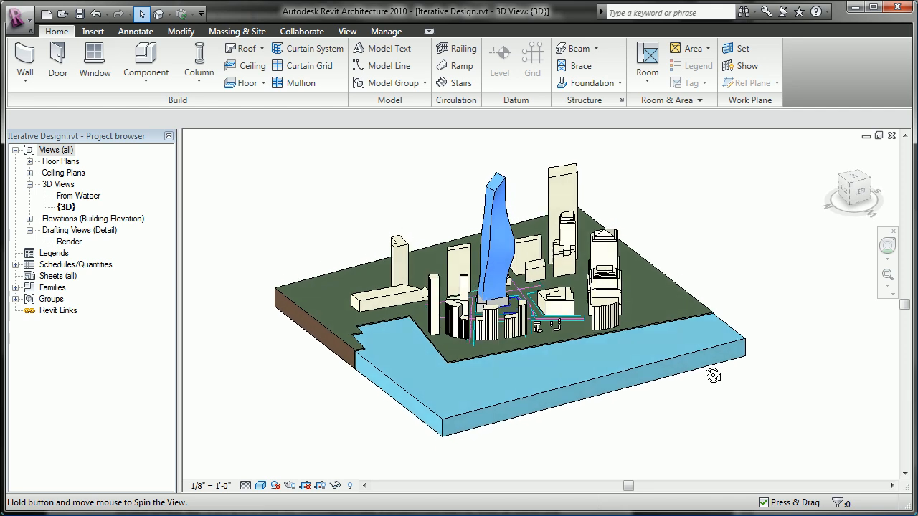
click(74, 196)
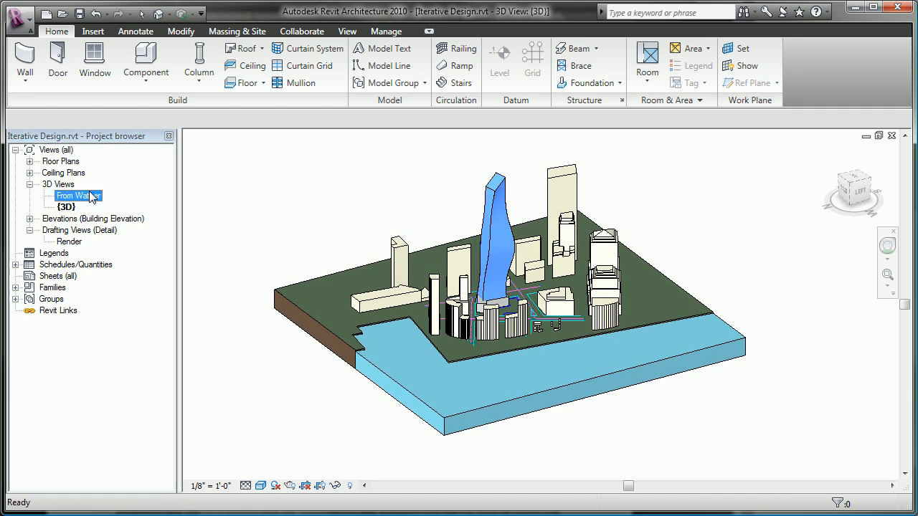
In the From Wataer view, give the T0_Bones tower mass floors on all its levels.
double_click(72, 195)
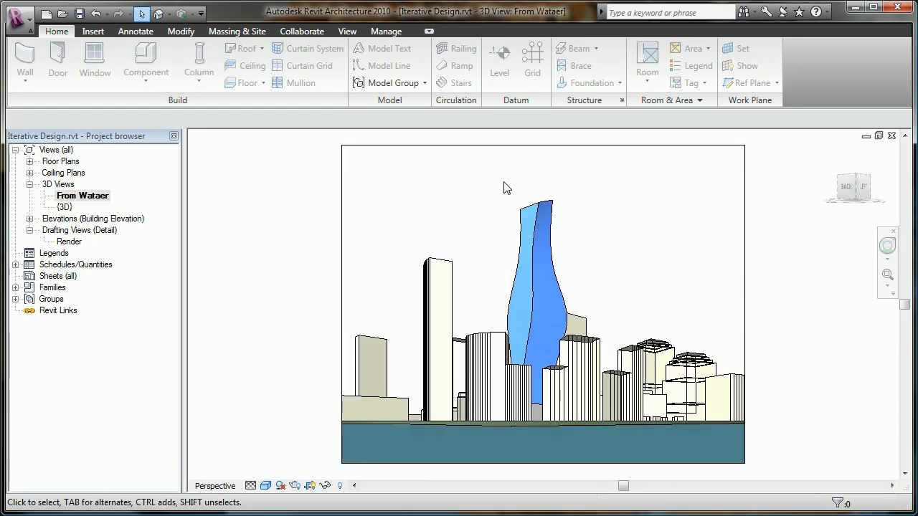
click(538, 287)
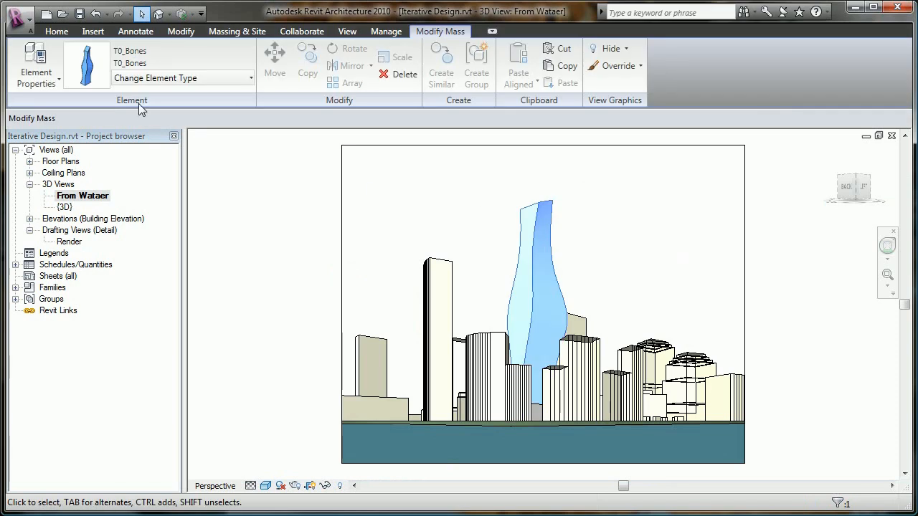
click(36, 61)
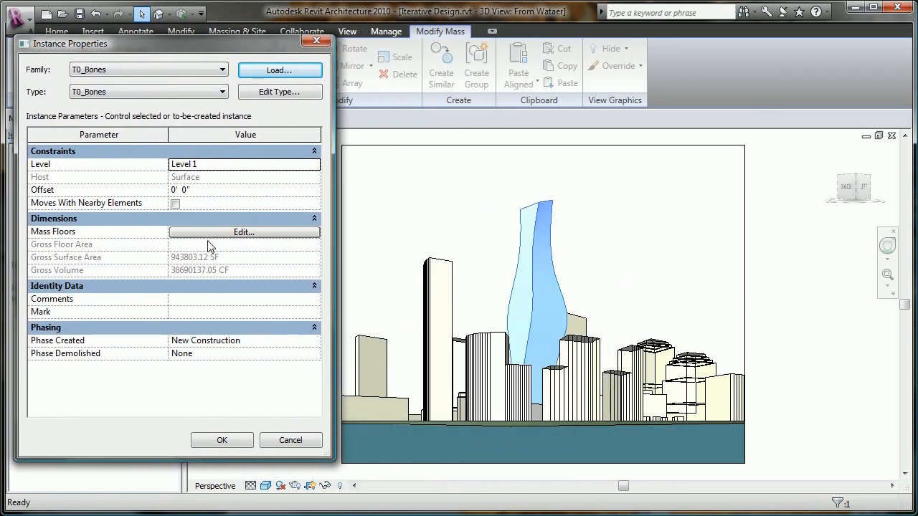
click(244, 232)
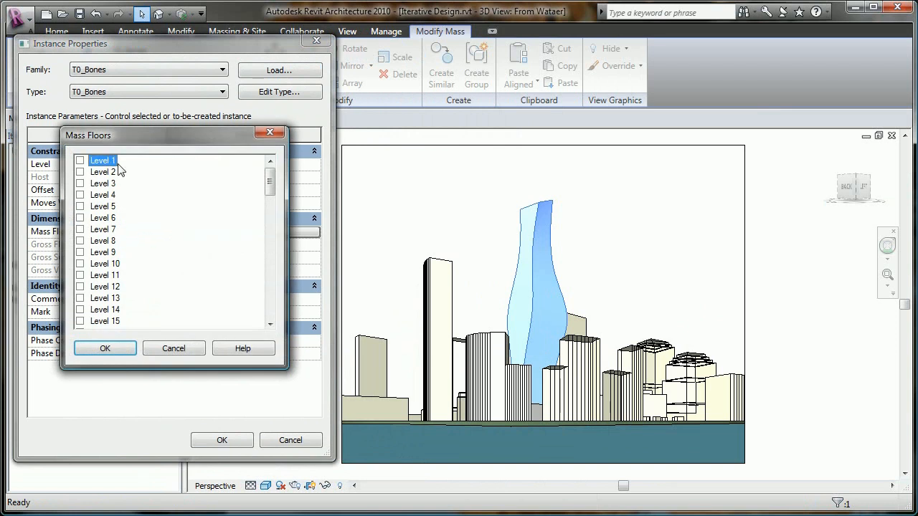
scroll(down, 3)
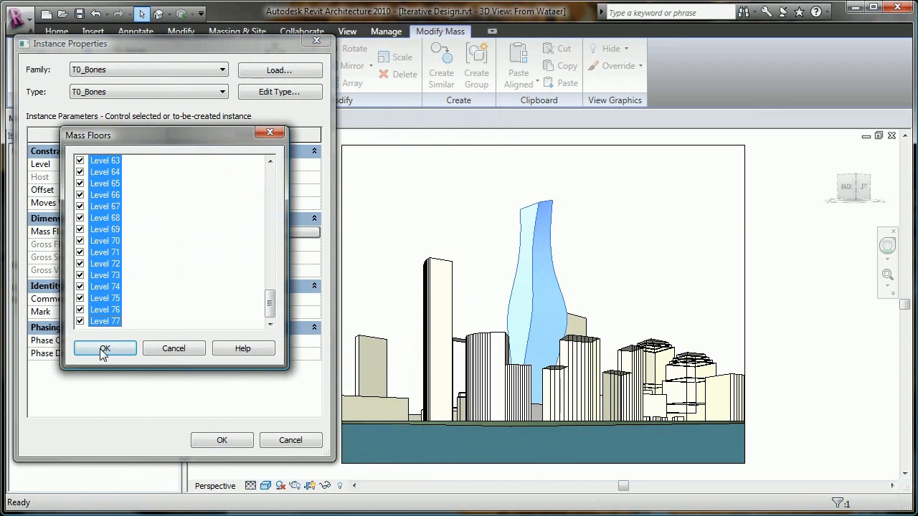
click(105, 348)
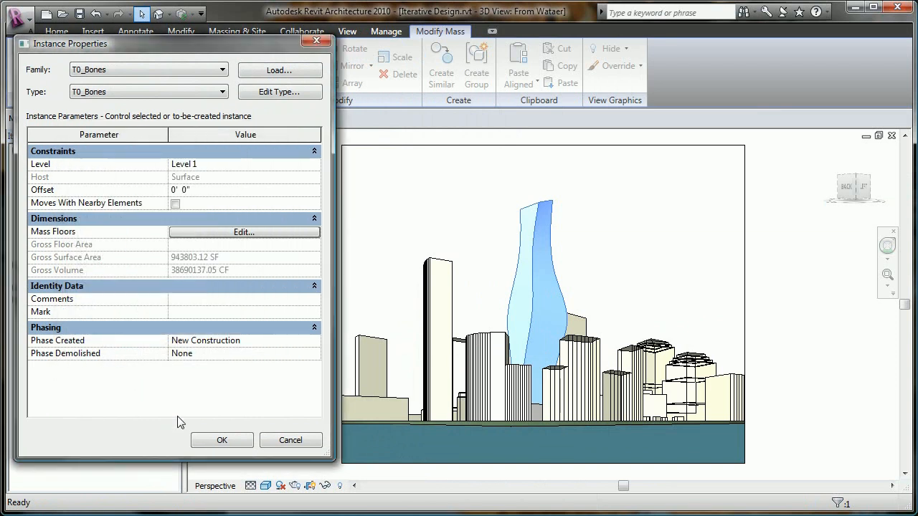
click(221, 440)
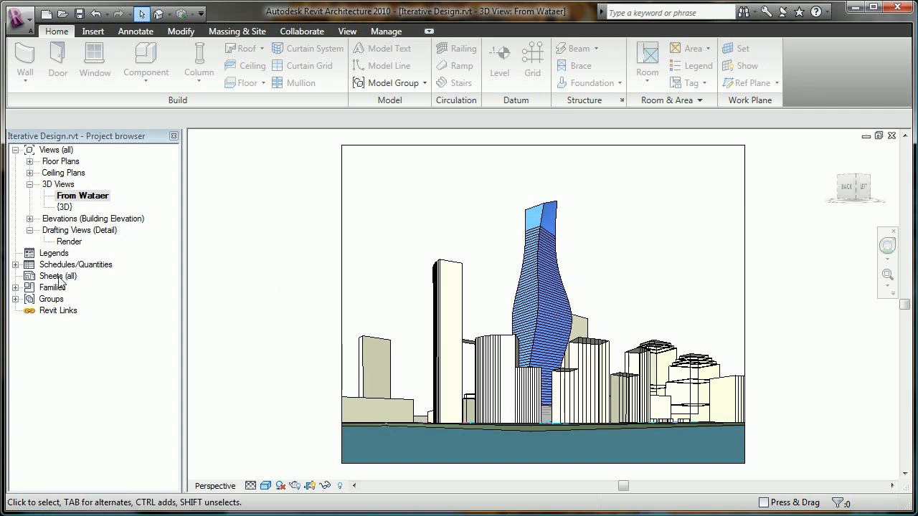
Open the Mass Floor Schedule and swap the tower to type T1.
click(15, 264)
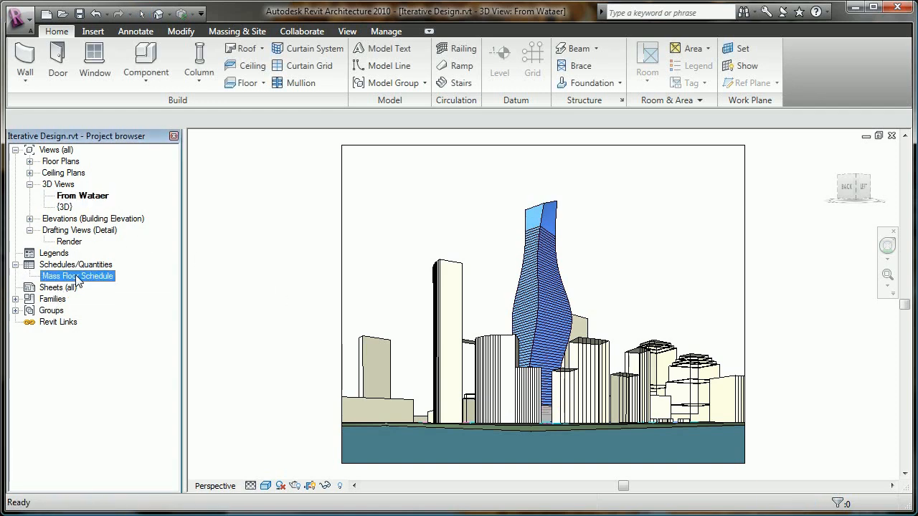
double_click(77, 276)
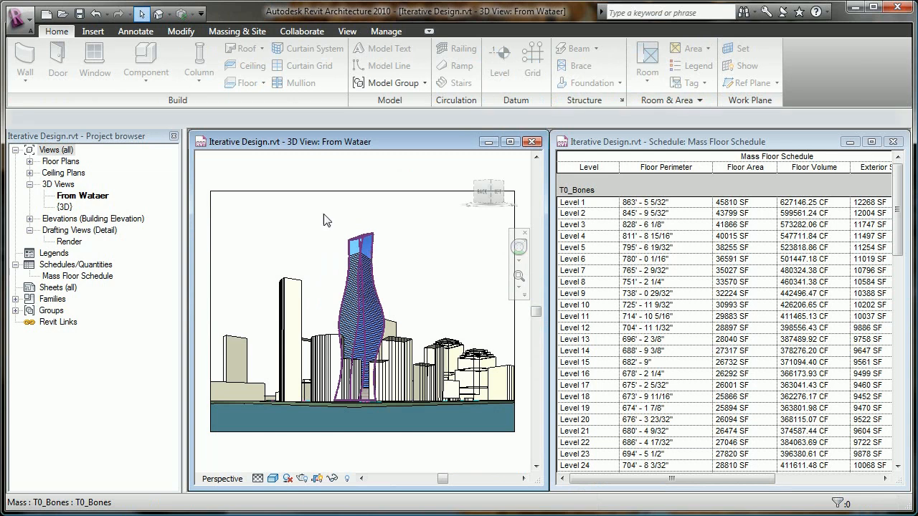
click(183, 78)
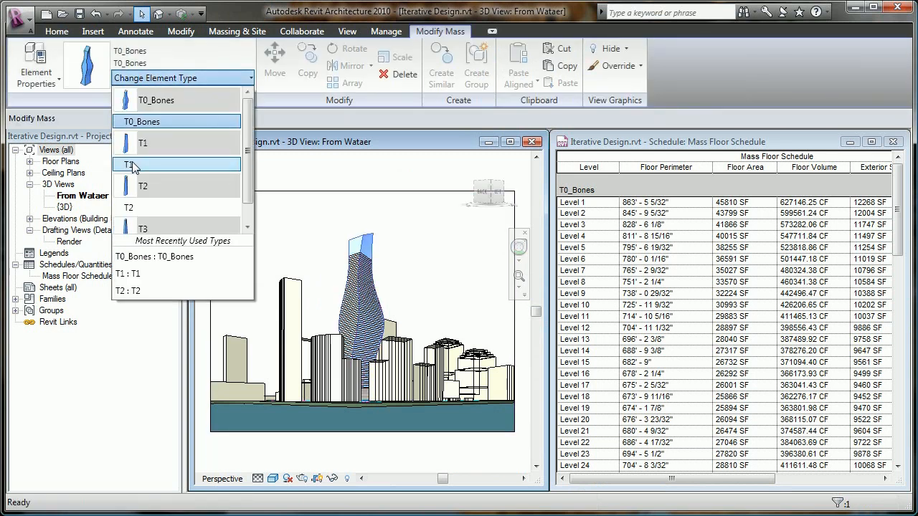
click(142, 164)
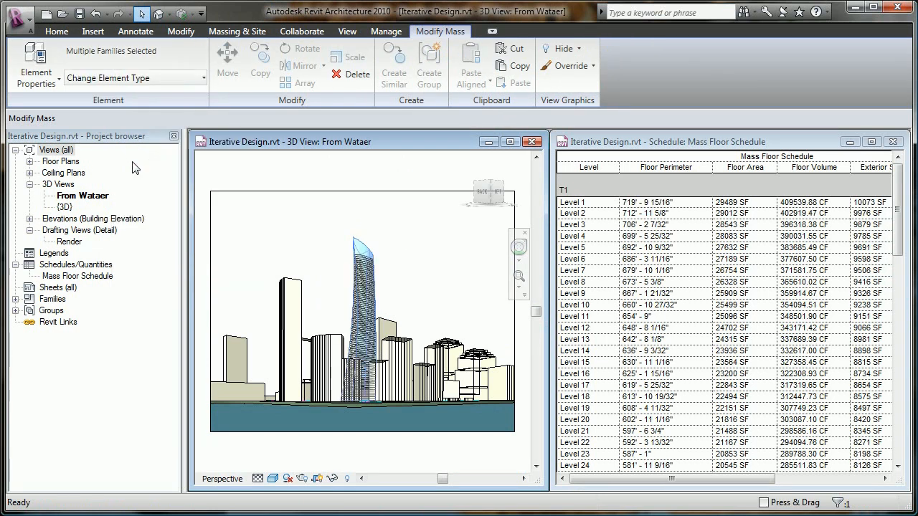